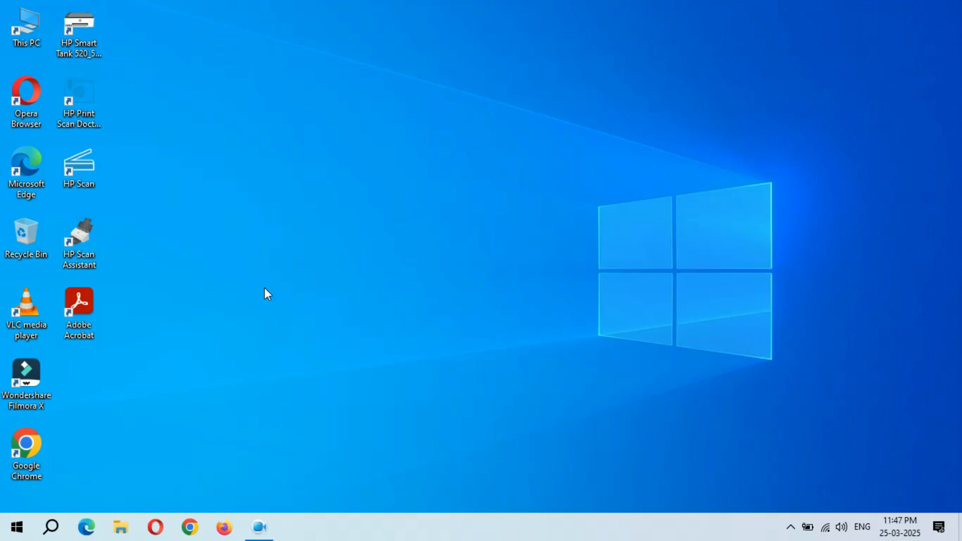
mouse_move(16, 527)
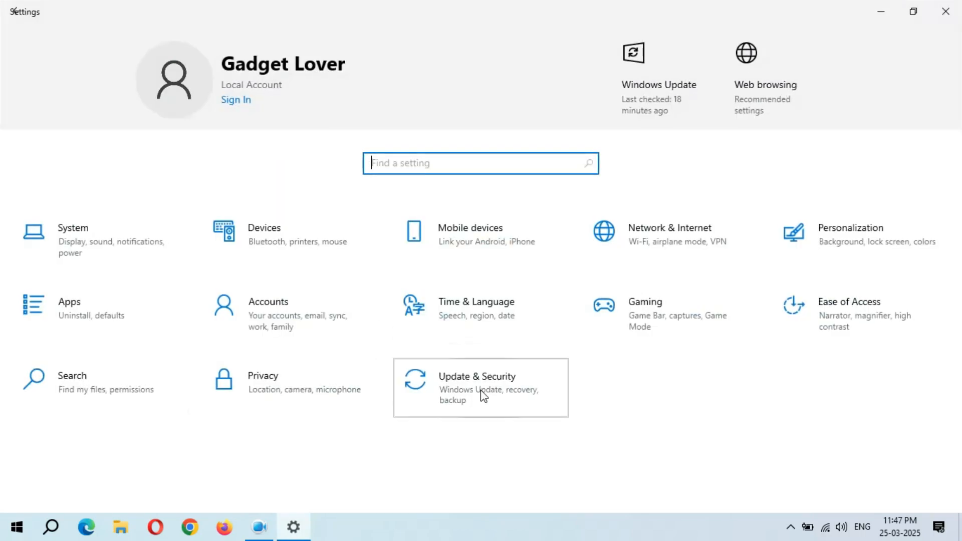
Open Update & Security to reach the Windows Update page offering the KB5053643 preview
left_click(481, 388)
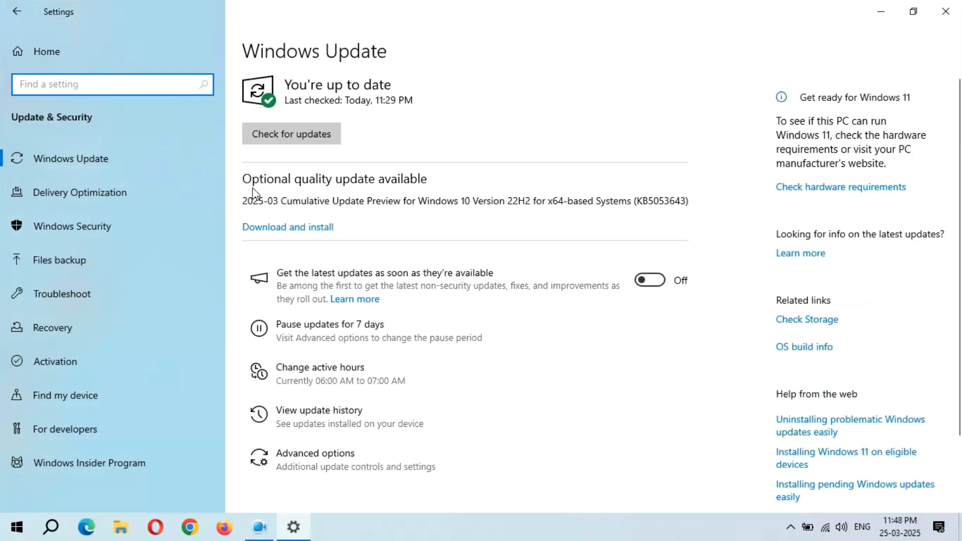
mouse_move(246, 226)
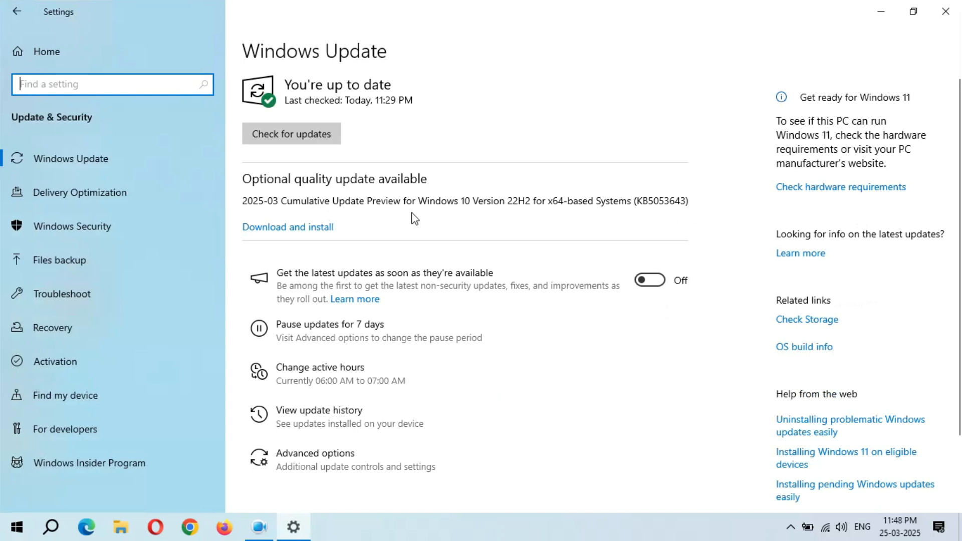
mouse_move(532, 221)
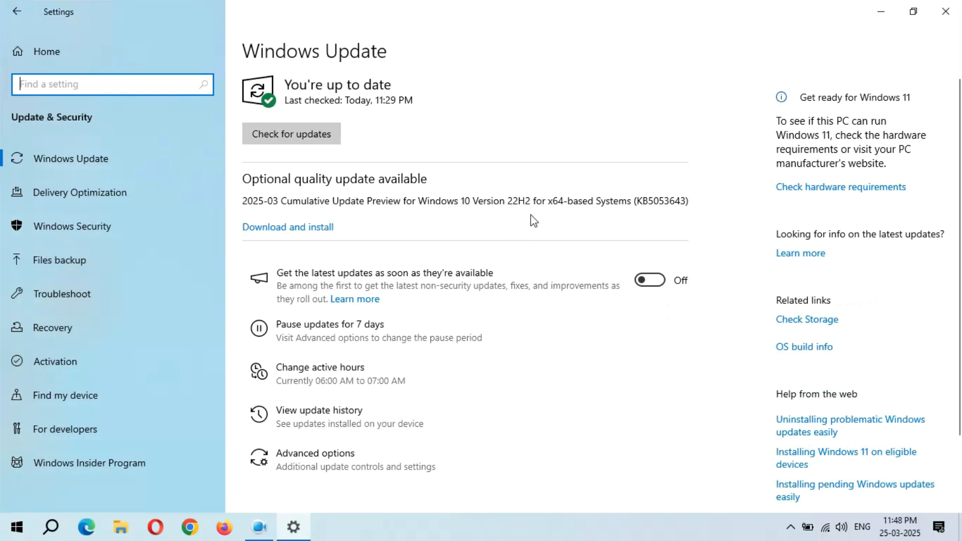
mouse_move(558, 216)
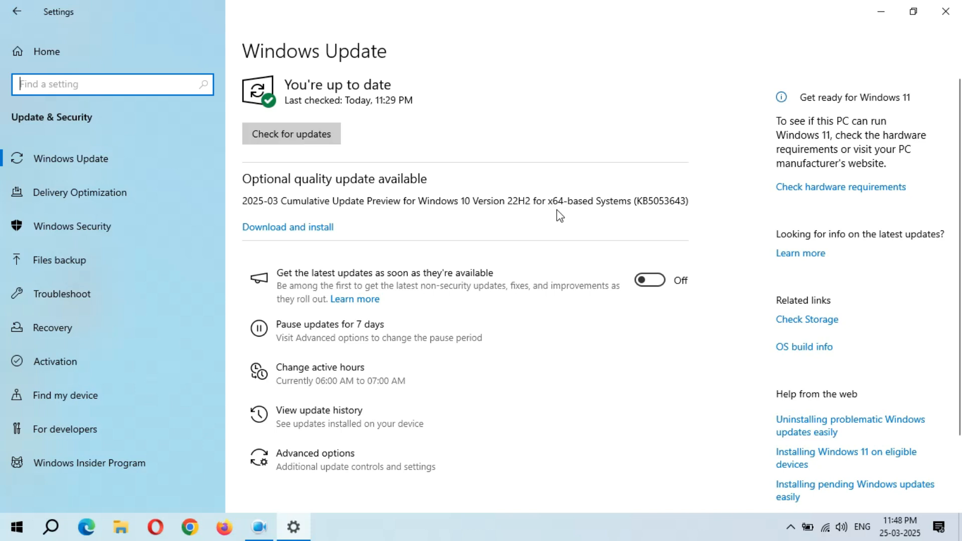
mouse_move(653, 217)
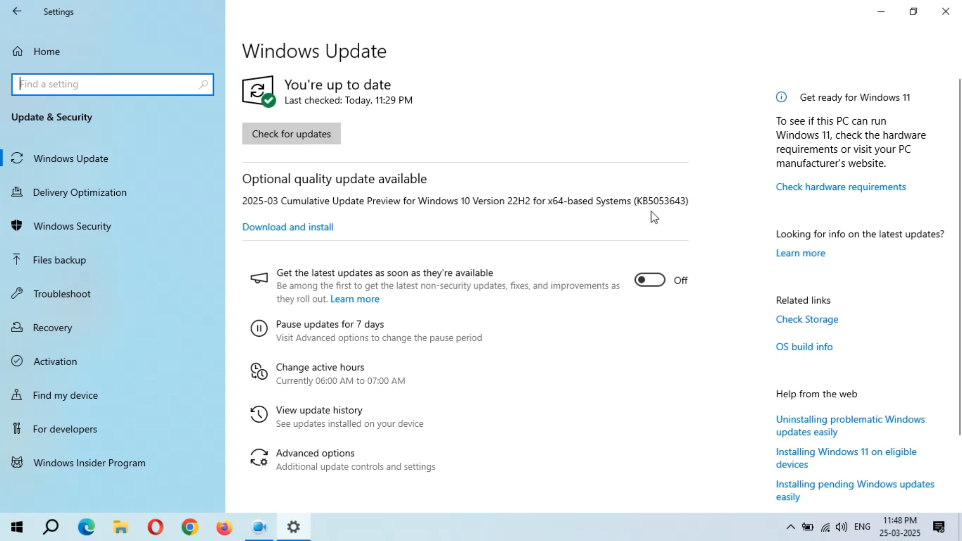
mouse_move(667, 207)
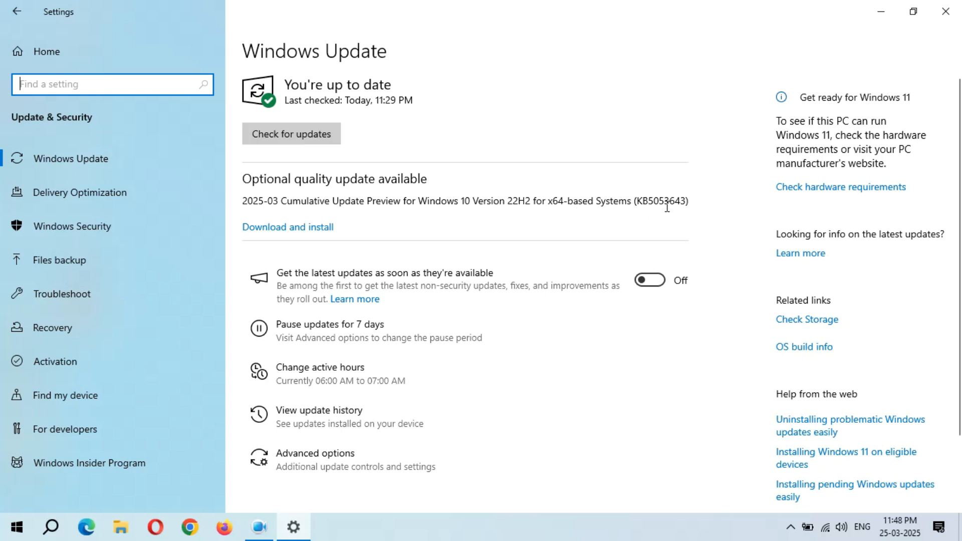
mouse_move(606, 229)
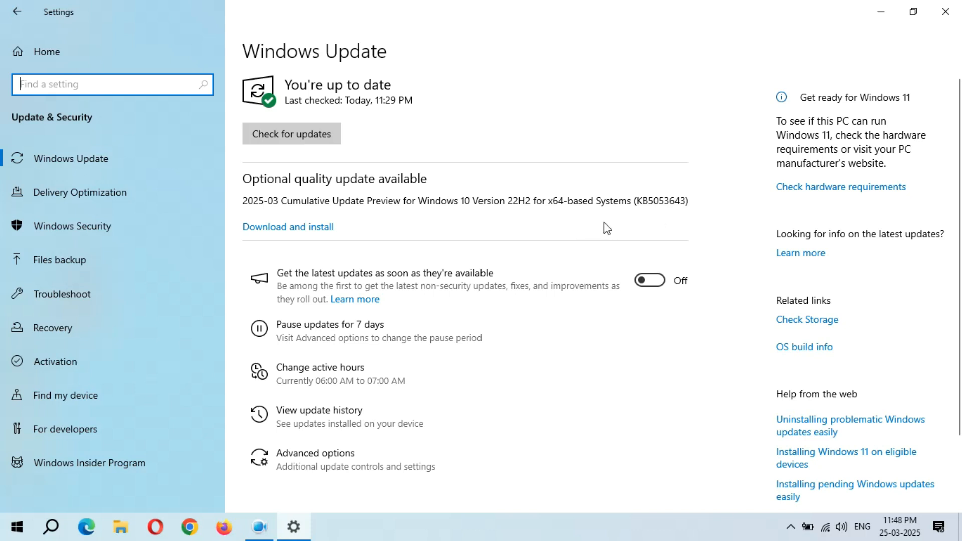
mouse_move(781, 232)
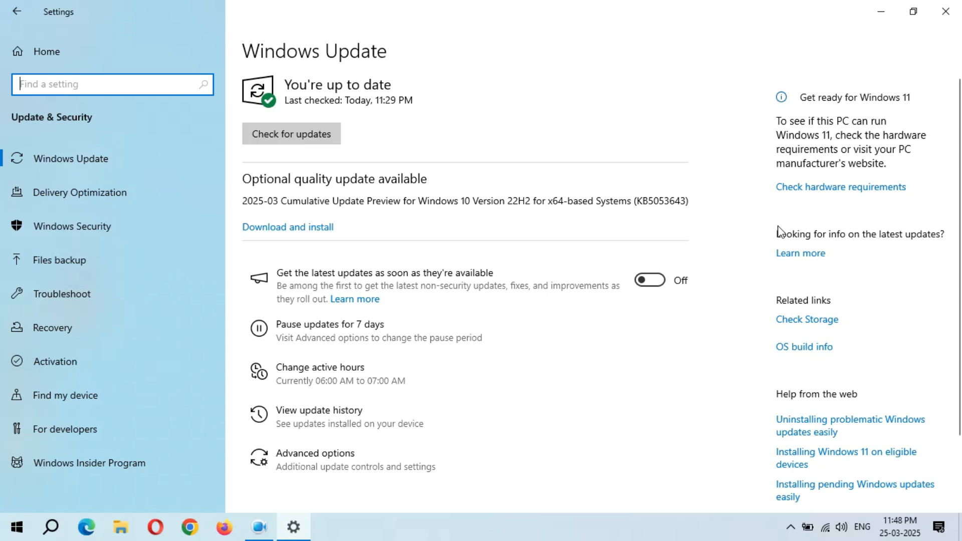
mouse_move(800, 253)
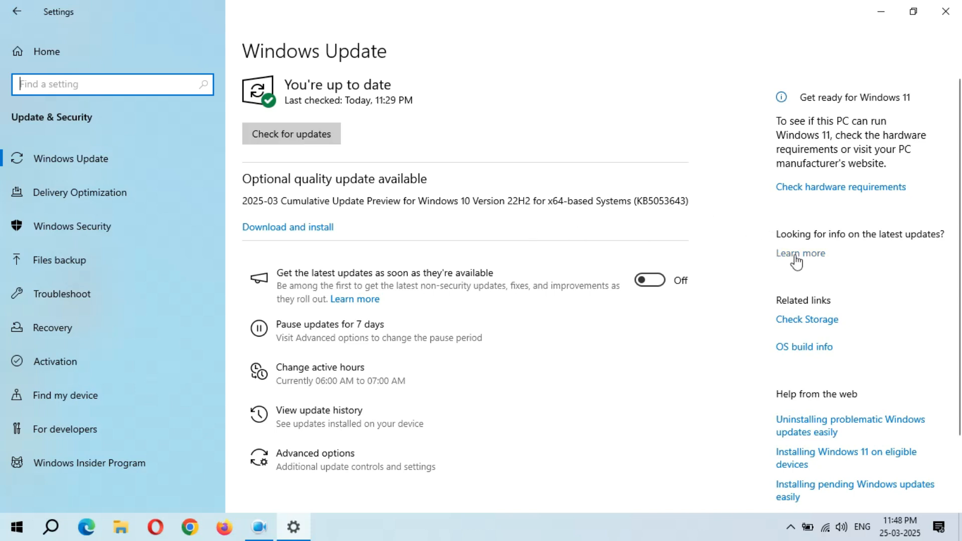
Follow Learn more to the Windows 10 22H2 update history and the March 25, 2025 KB5053643 entry
left_click(800, 253)
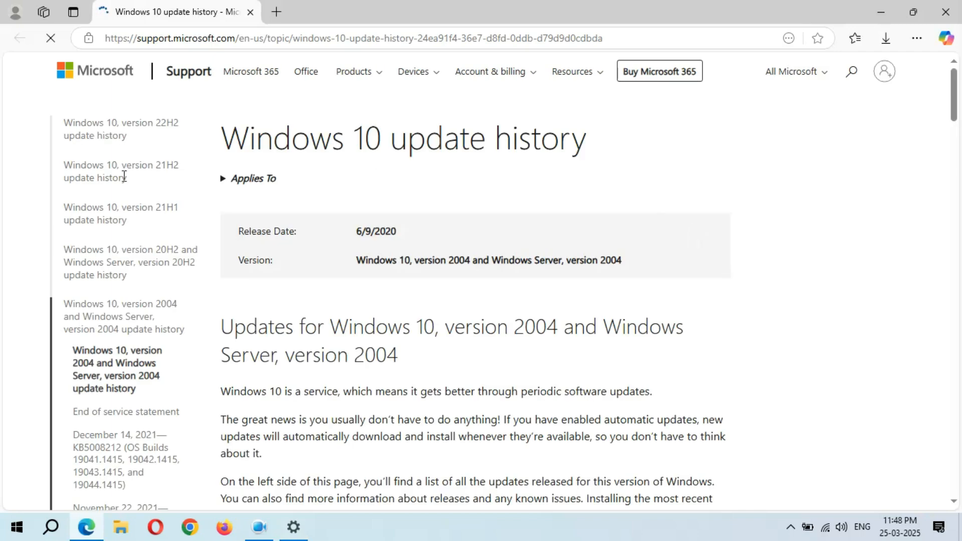
left_click(884, 70)
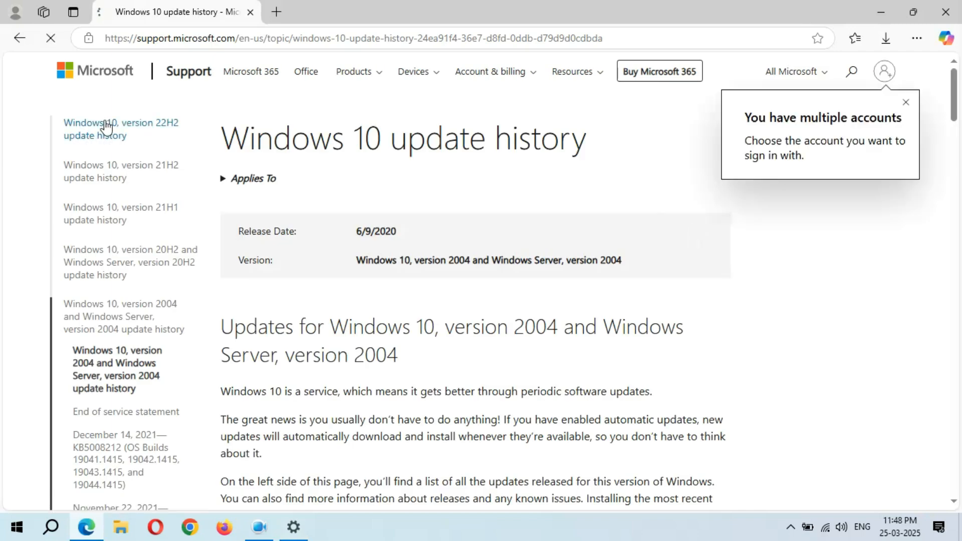
left_click(120, 128)
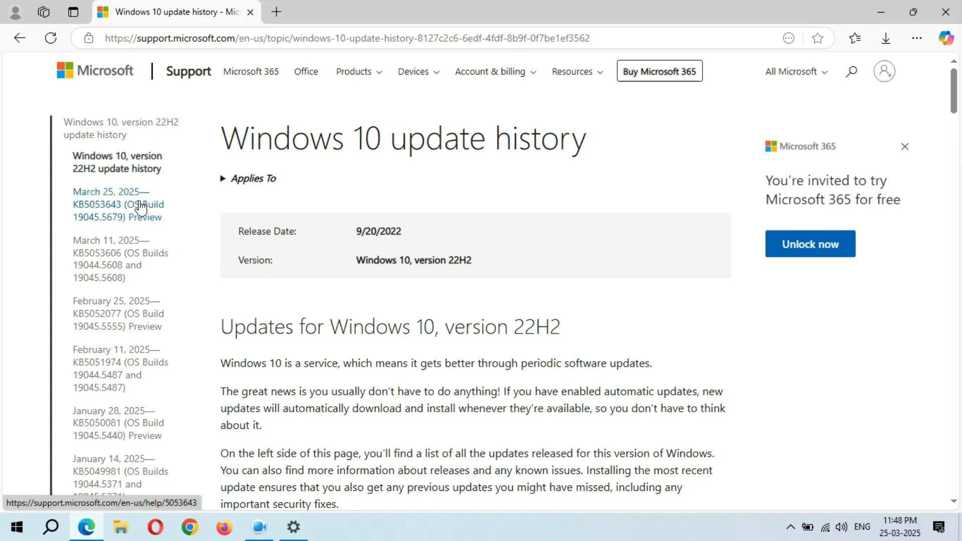
mouse_move(101, 215)
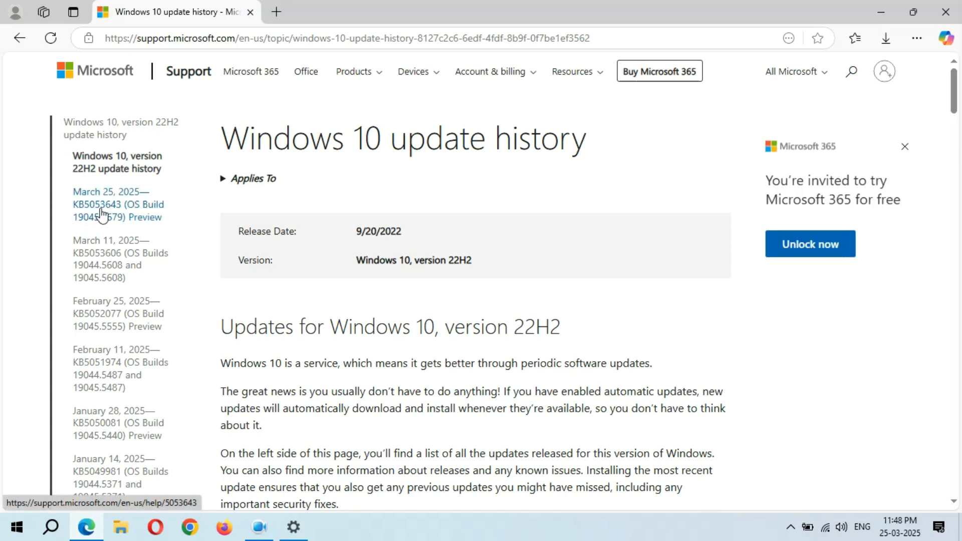
left_click(118, 205)
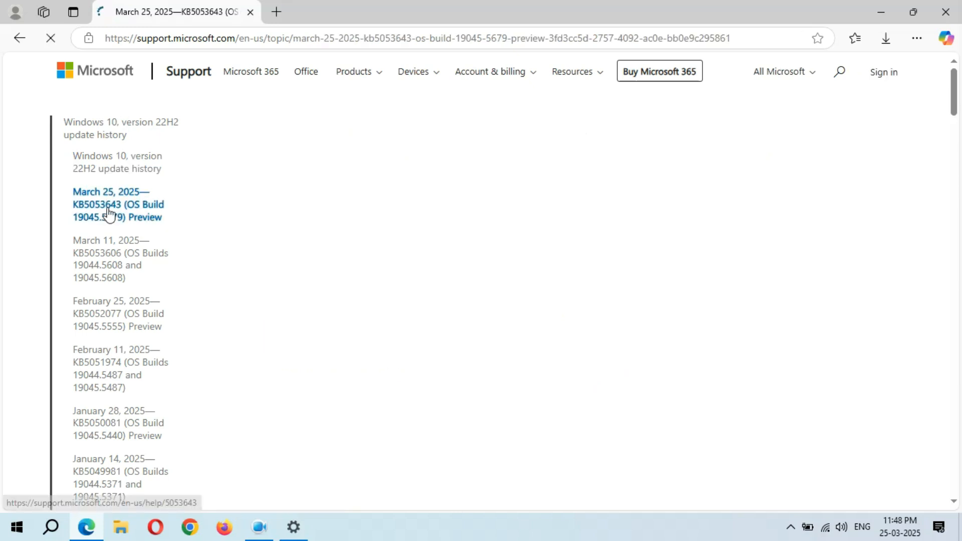
Scroll down the KB5053643 article and open its Improvements section
left_click(117, 205)
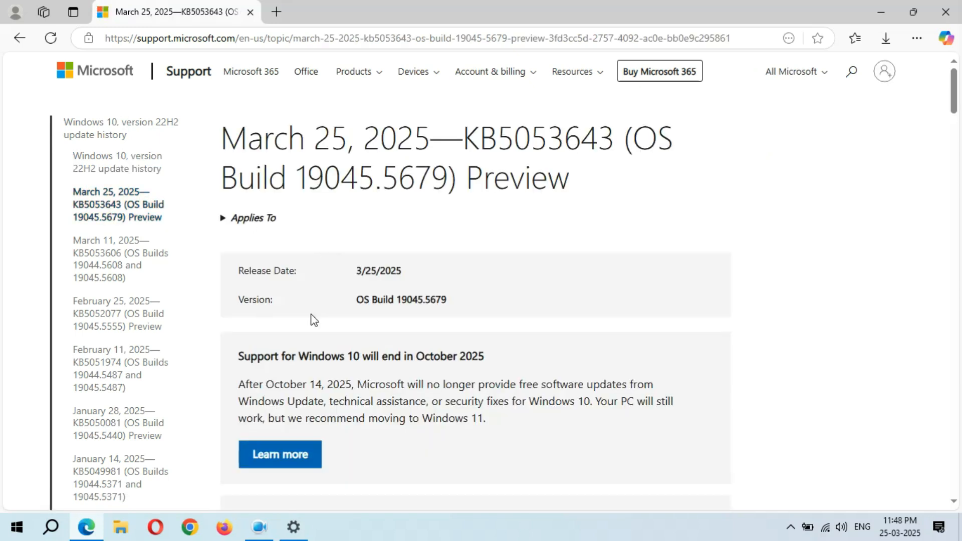
scroll("down", 3)
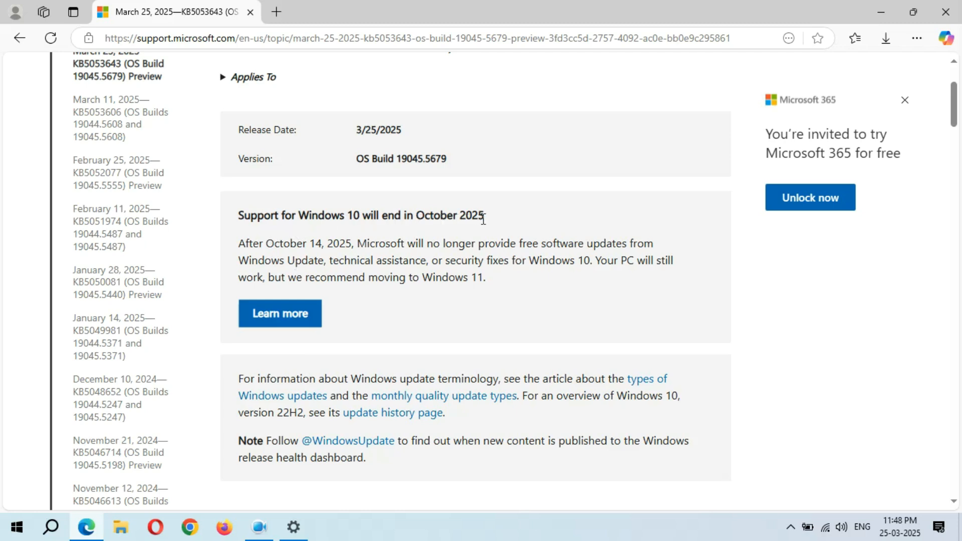
mouse_move(257, 331)
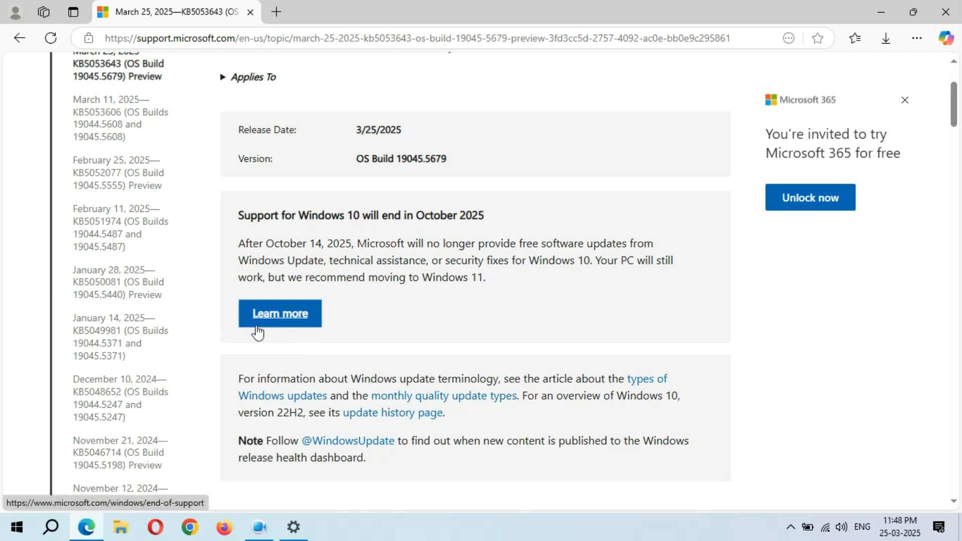
scroll("down", 3)
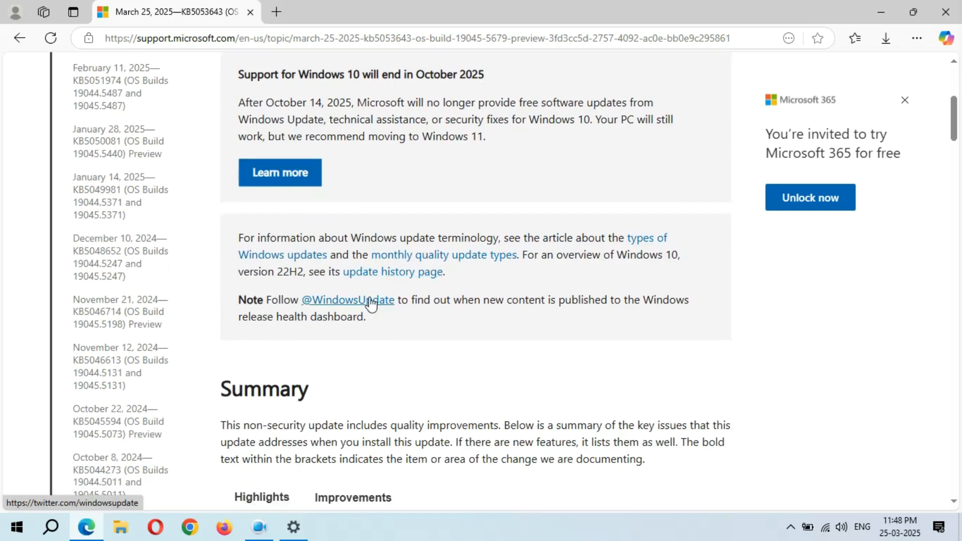
scroll("down", 3)
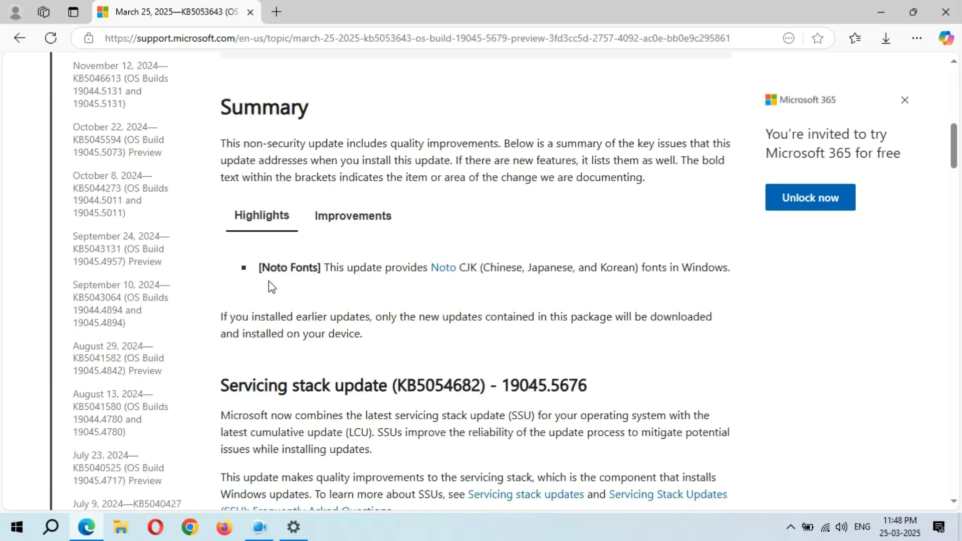
mouse_move(375, 281)
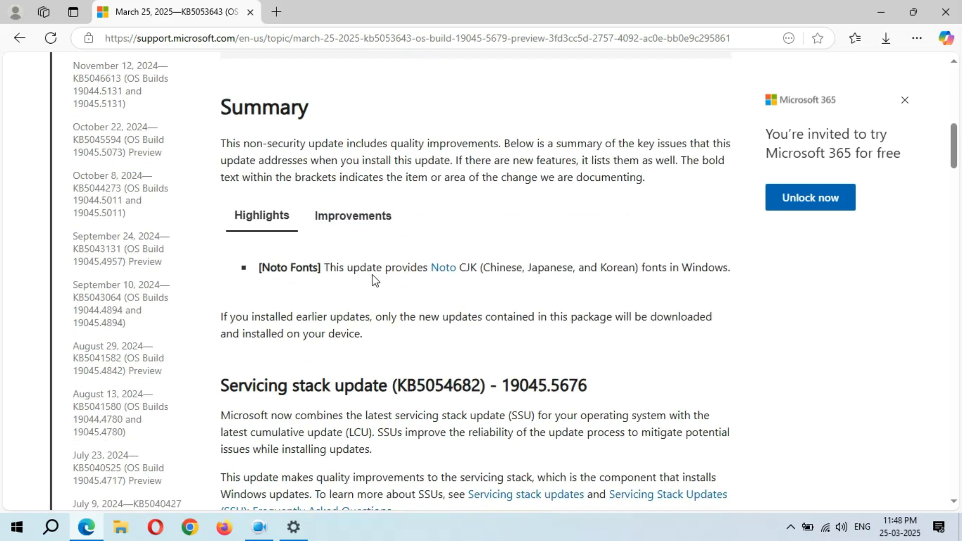
mouse_move(465, 285)
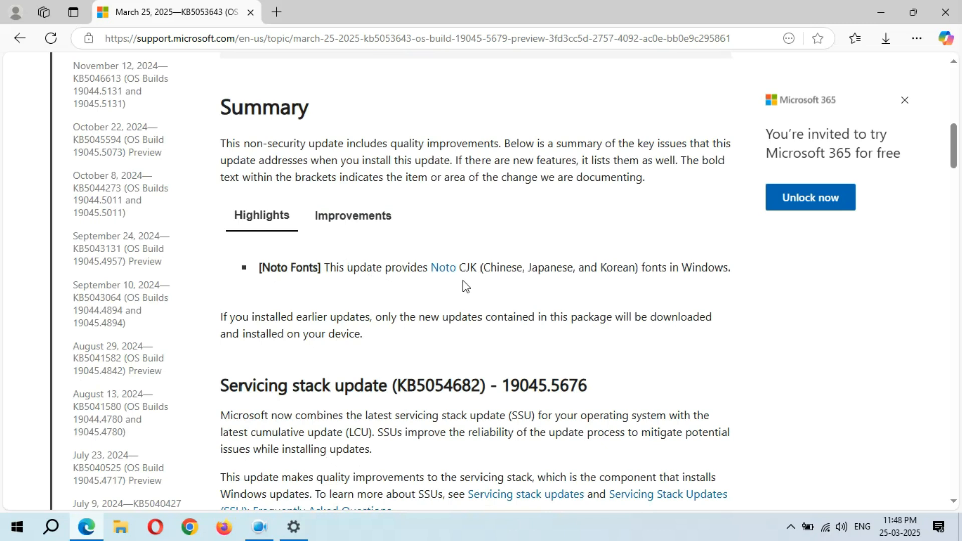
mouse_move(582, 283)
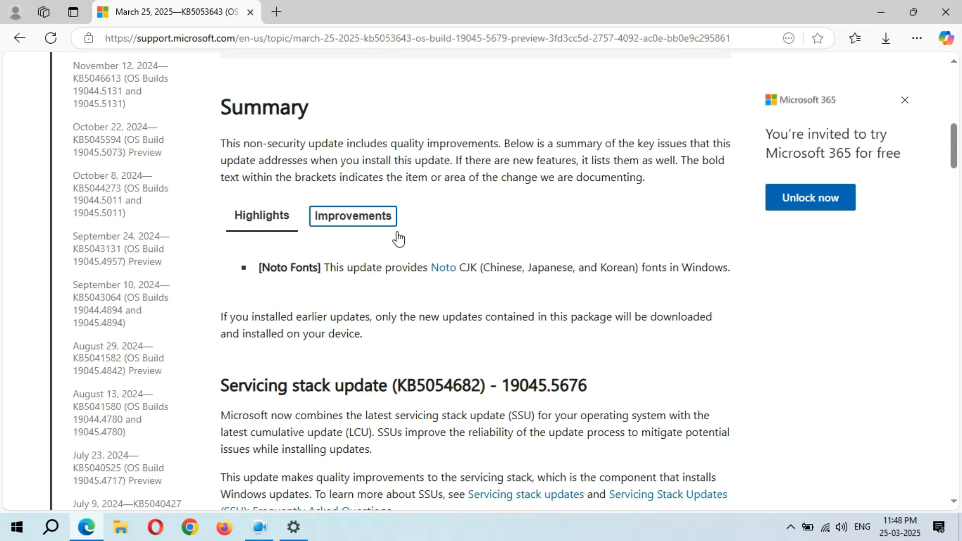
left_click(353, 216)
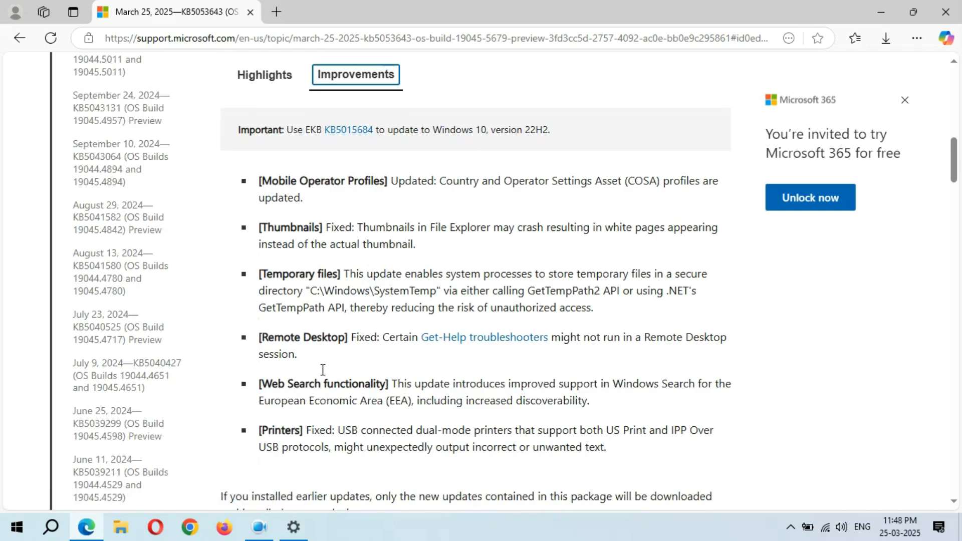
mouse_move(350, 303)
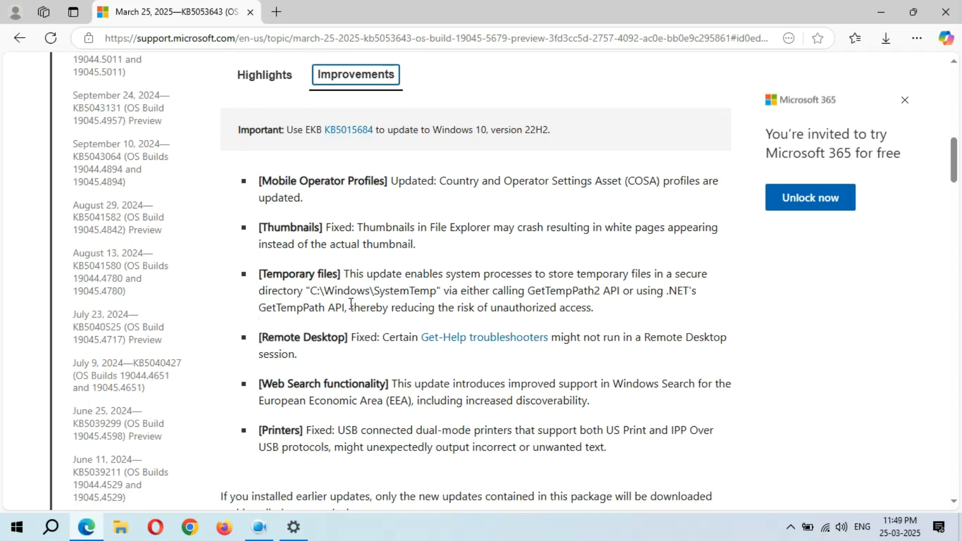
mouse_move(385, 393)
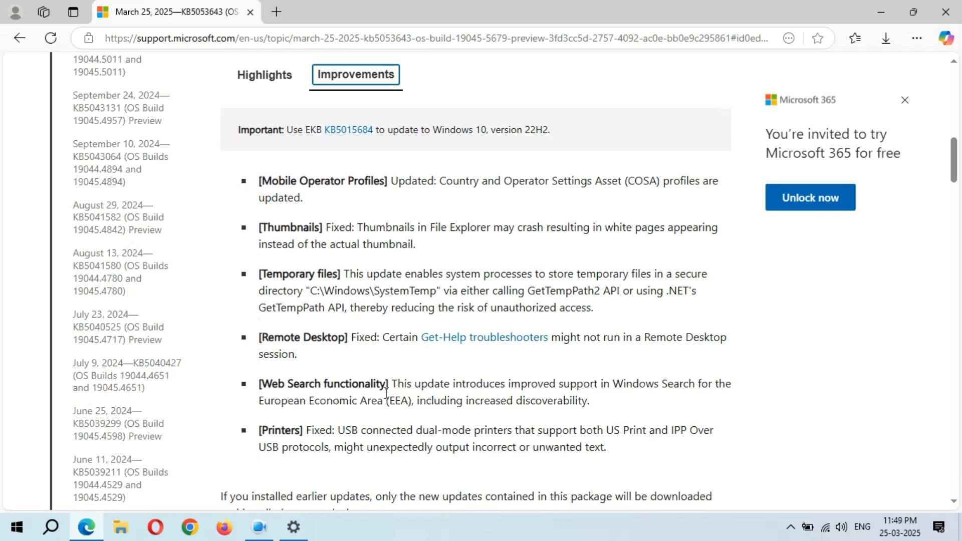
Expand the System Guard Runtime Monitor Broker known issue and read through How to get this update
scroll("down", 3)
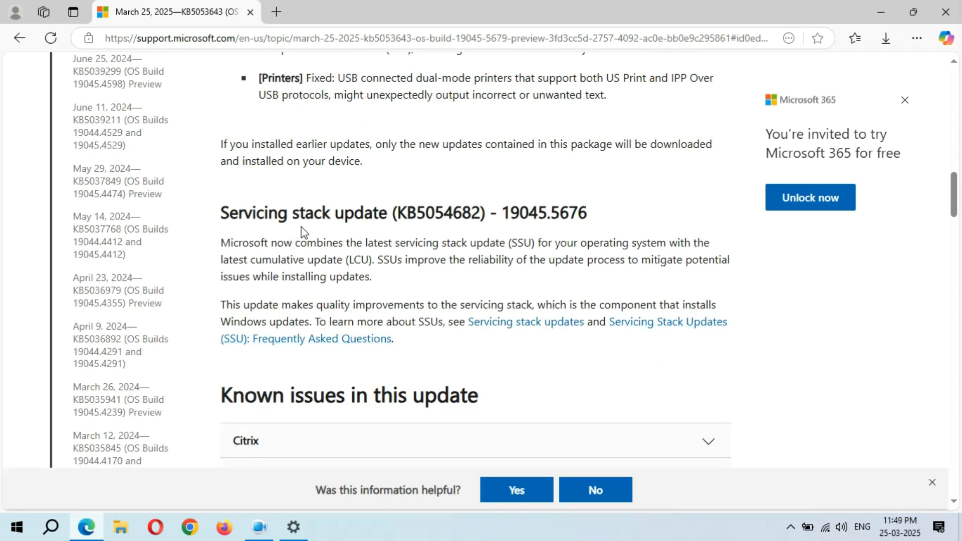
scroll("down", 3)
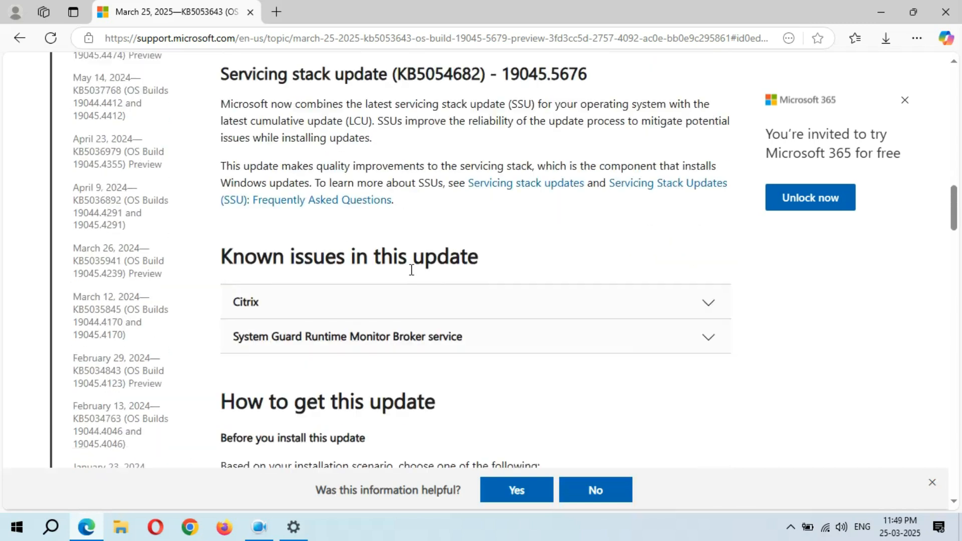
scroll("down", 3)
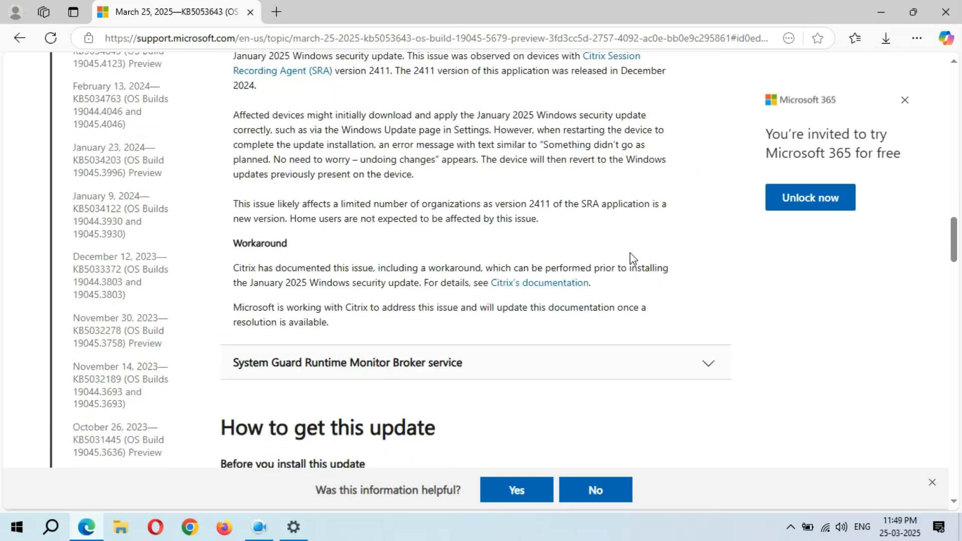
left_click(476, 362)
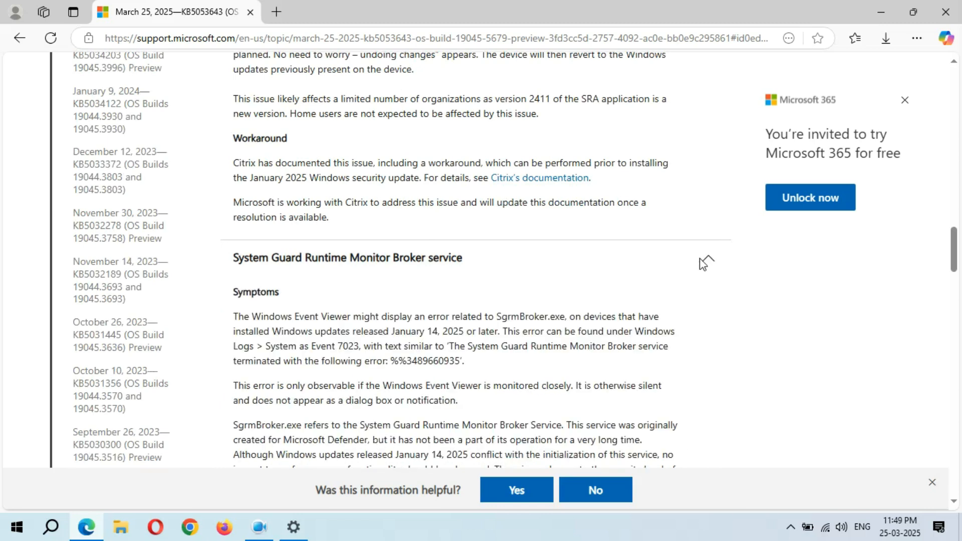
scroll("down", 3)
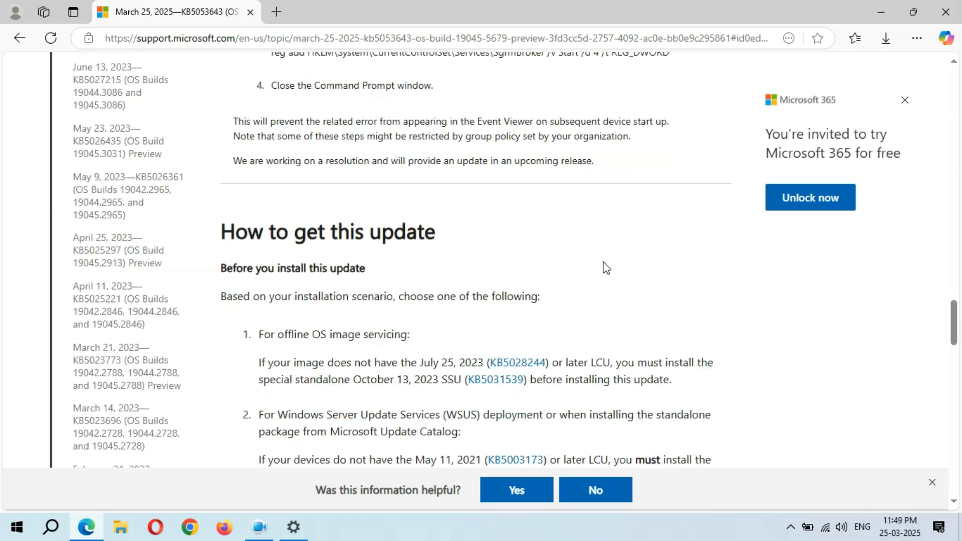
scroll("down", 3)
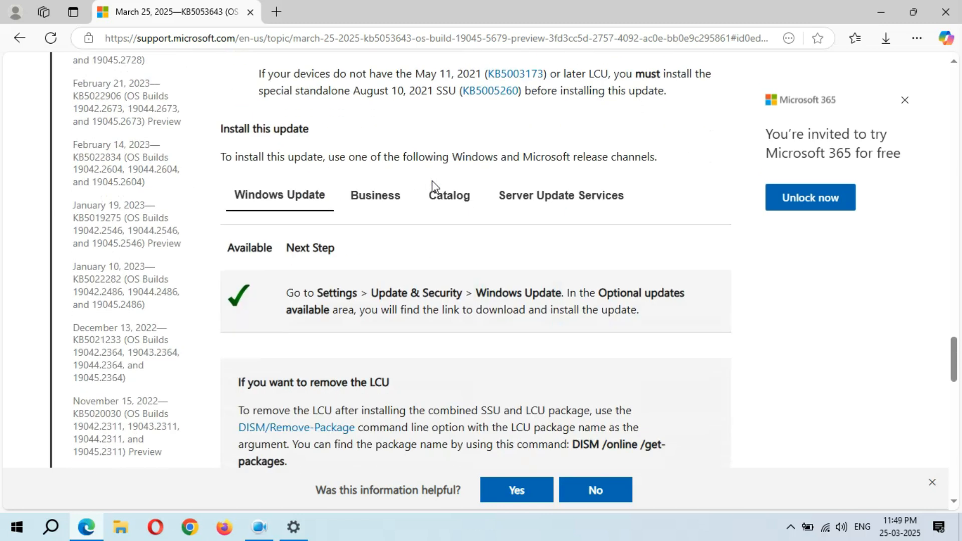
scroll("down", 3)
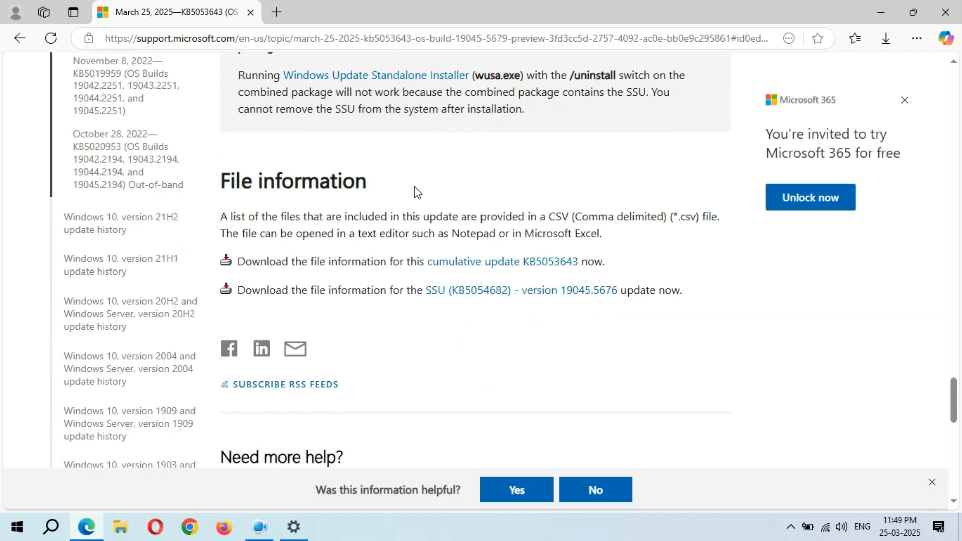
scroll("up", 3)
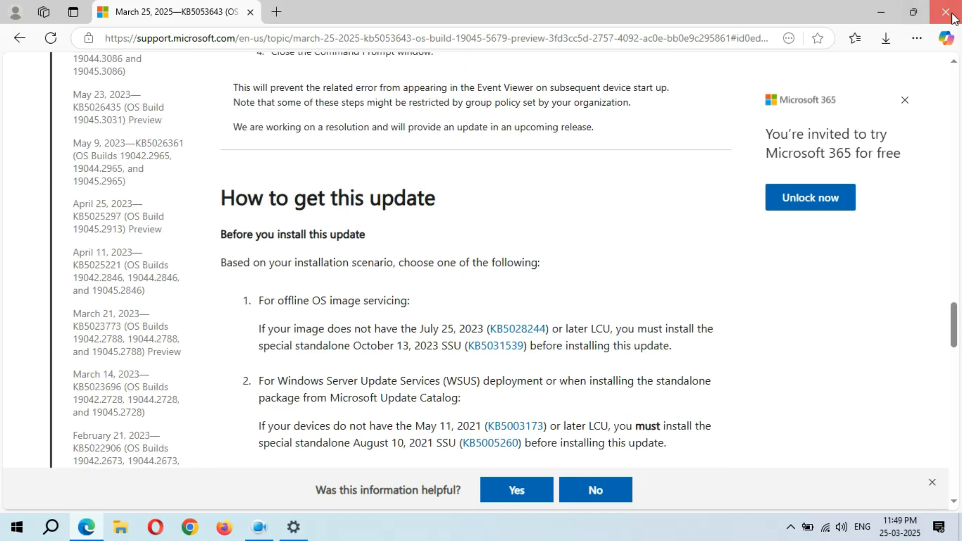
Close Edge and start Download and install for the optional KB5053643 update
left_click(951, 12)
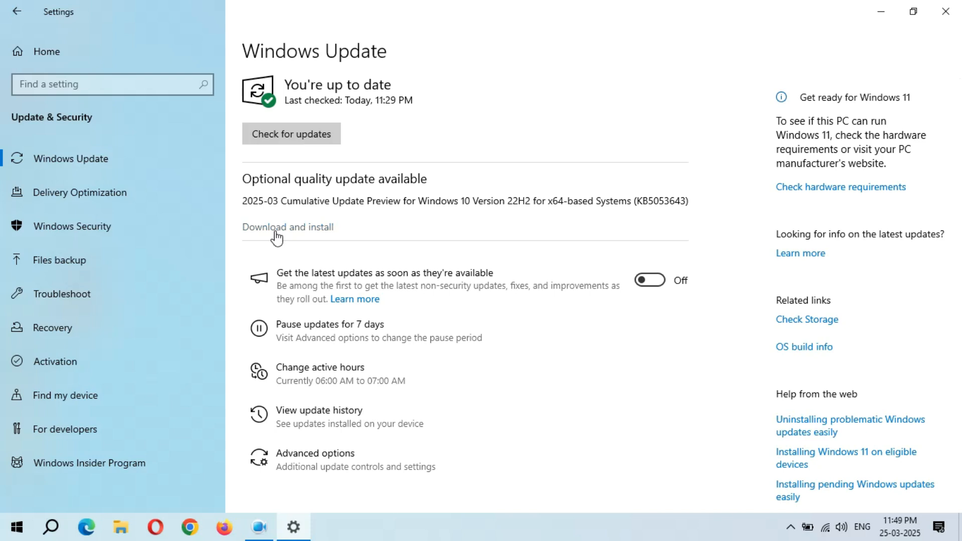
left_click(287, 227)
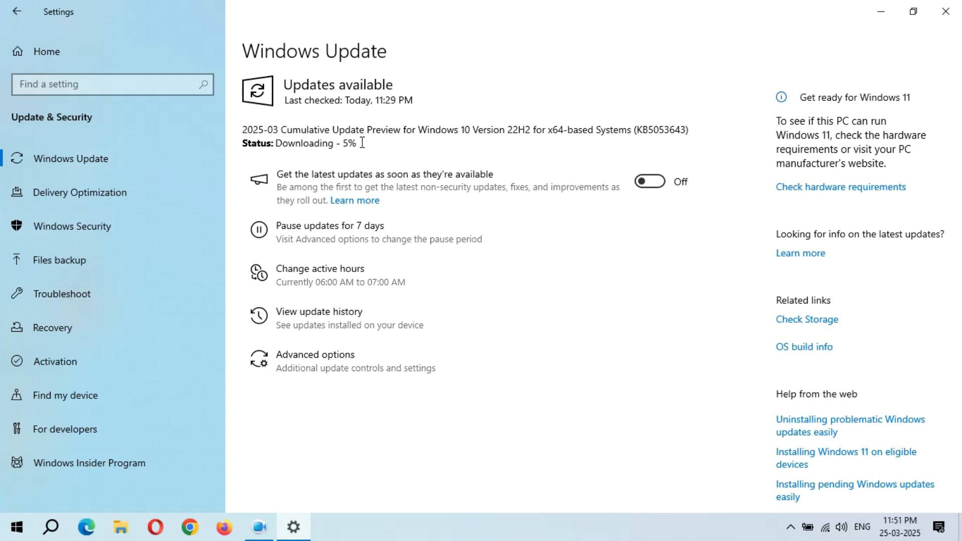
mouse_move(882, 11)
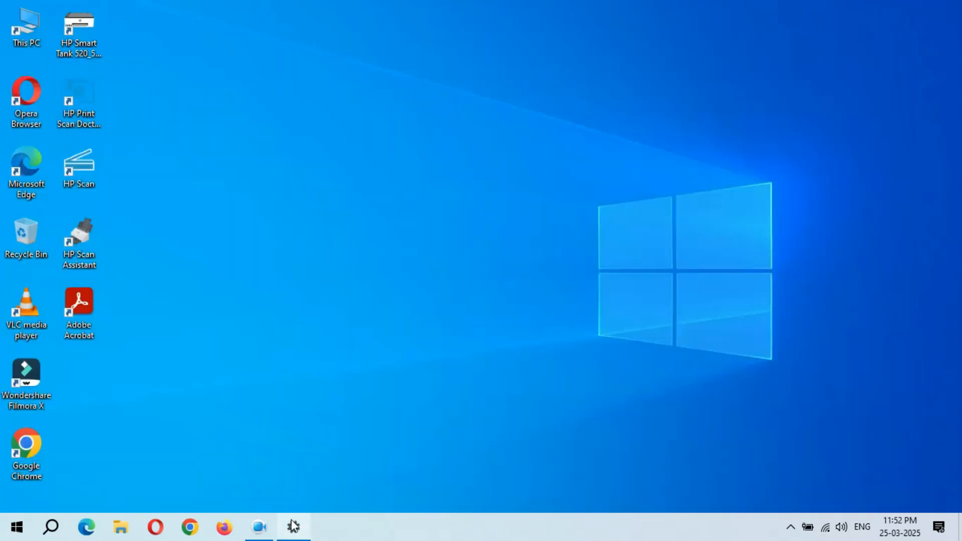
Restore Settings from the taskbar to follow the KB5053643 download to 100%
left_click(293, 527)
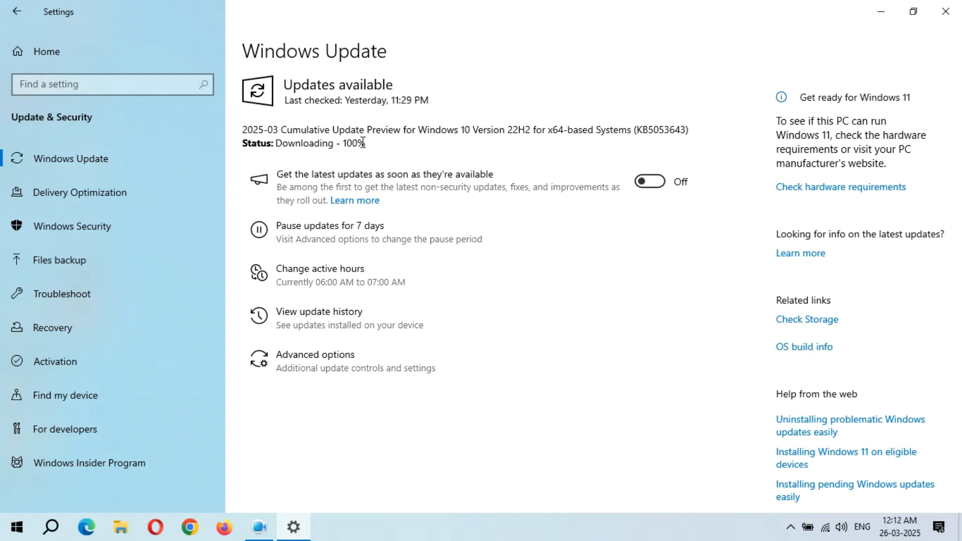
mouse_move(292, 157)
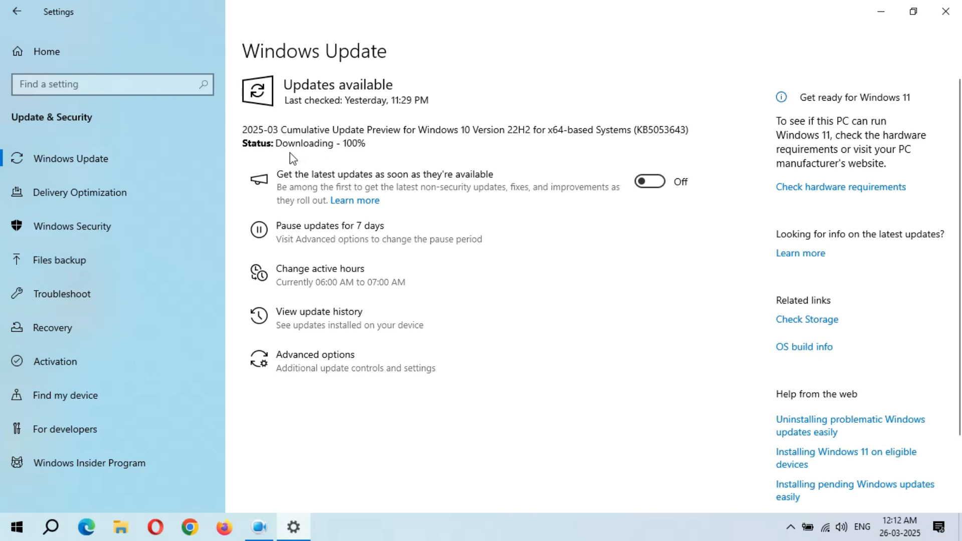
mouse_move(363, 145)
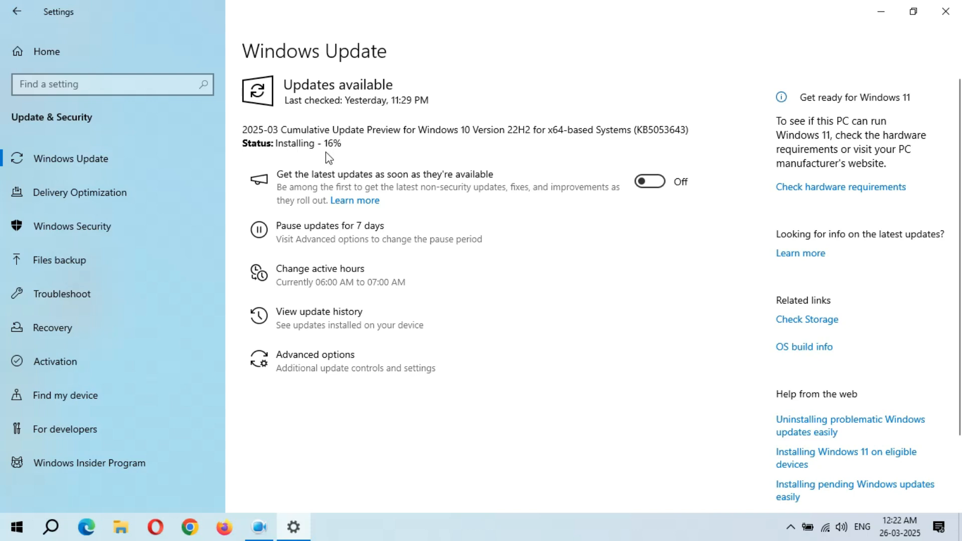
mouse_move(334, 158)
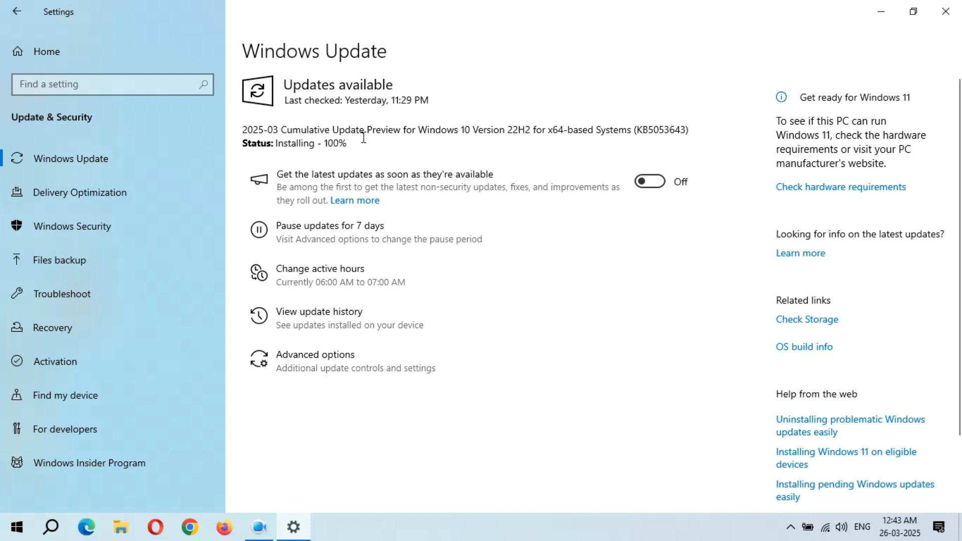
mouse_move(318, 154)
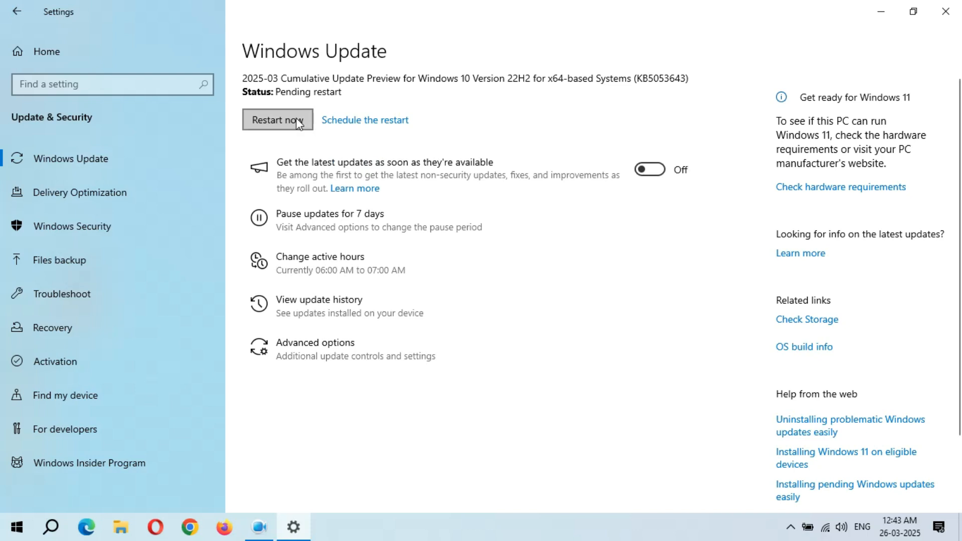
On the Windows Update page, leave KB5053643 pending restart without choosing Restart now
left_click(277, 120)
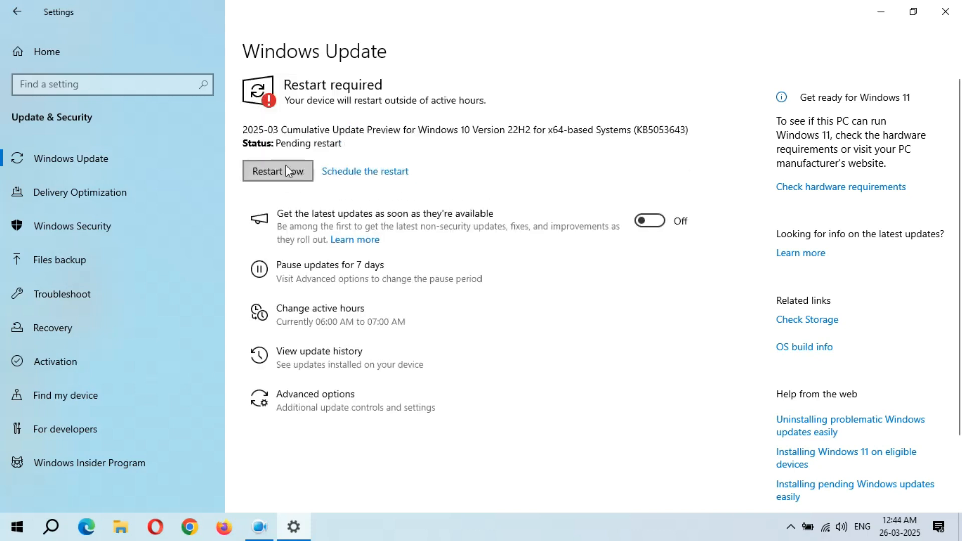
mouse_move(295, 188)
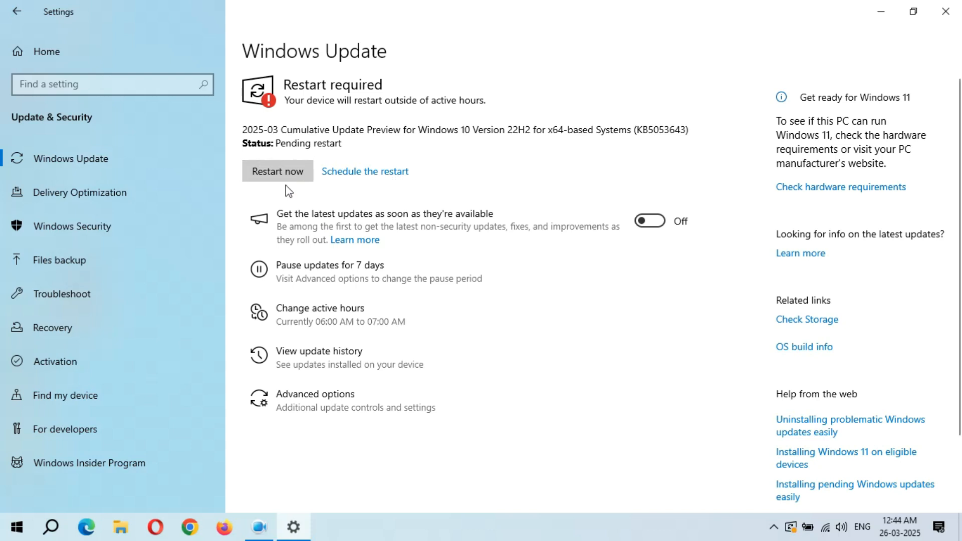
mouse_move(882, 11)
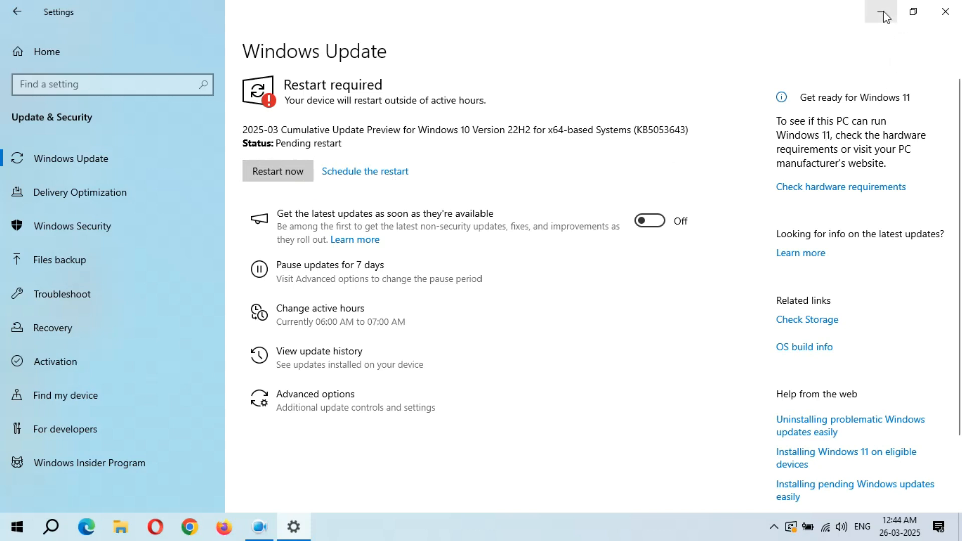
mouse_move(882, 16)
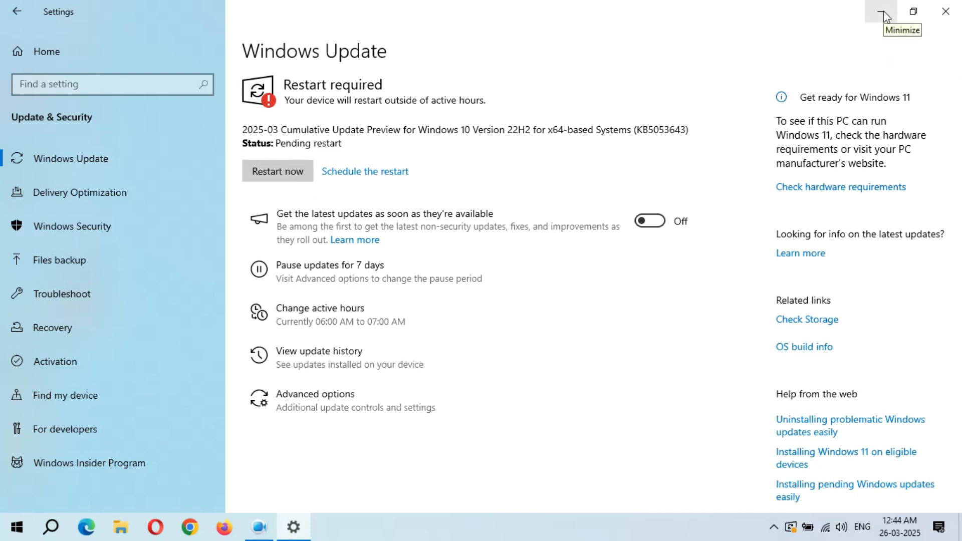